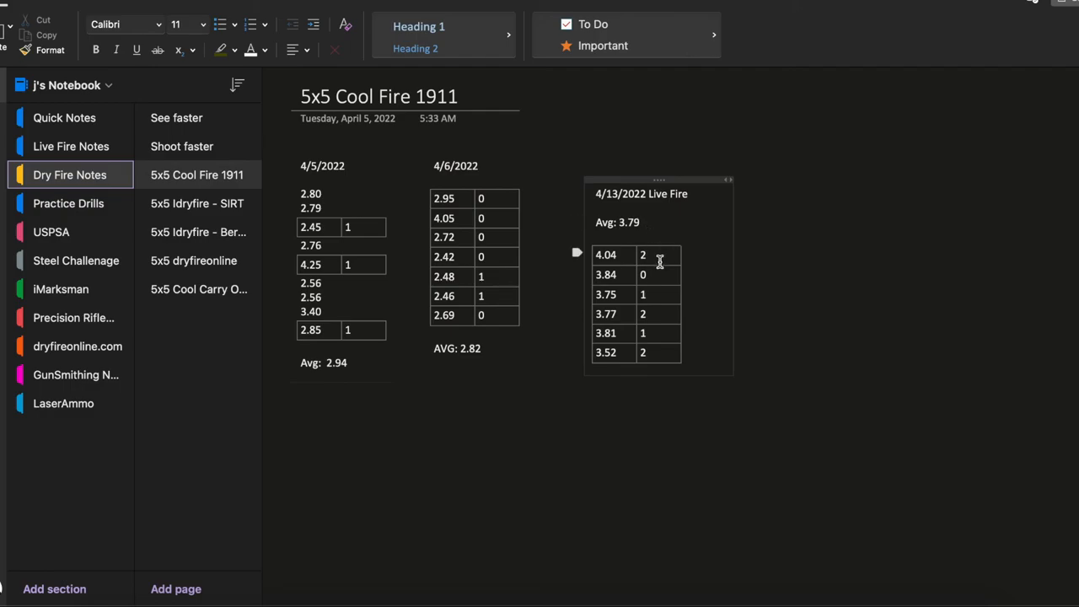
mouse_move(655, 352)
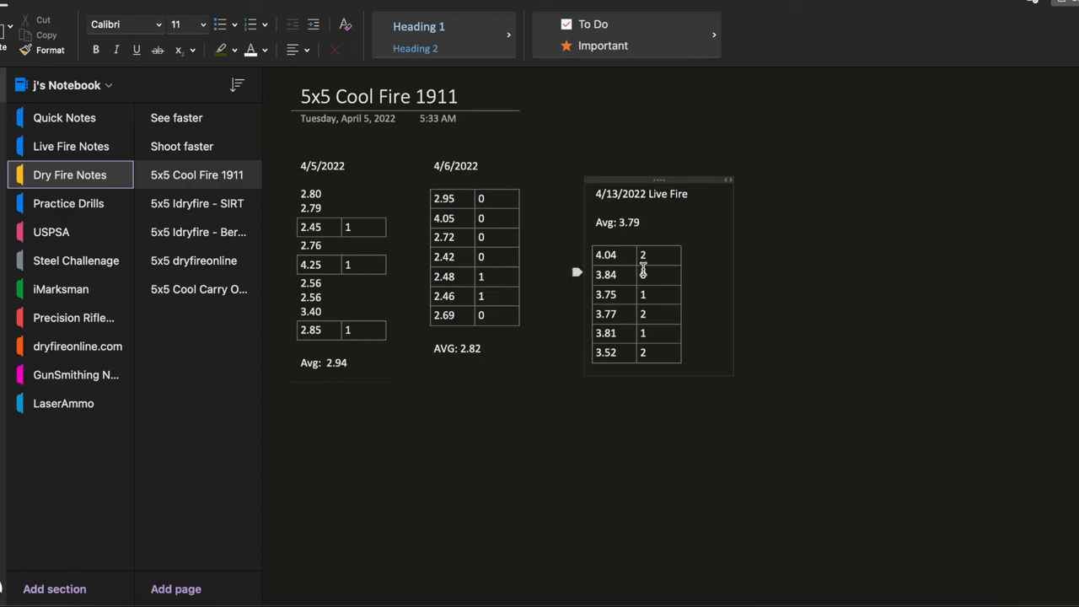
type("0")
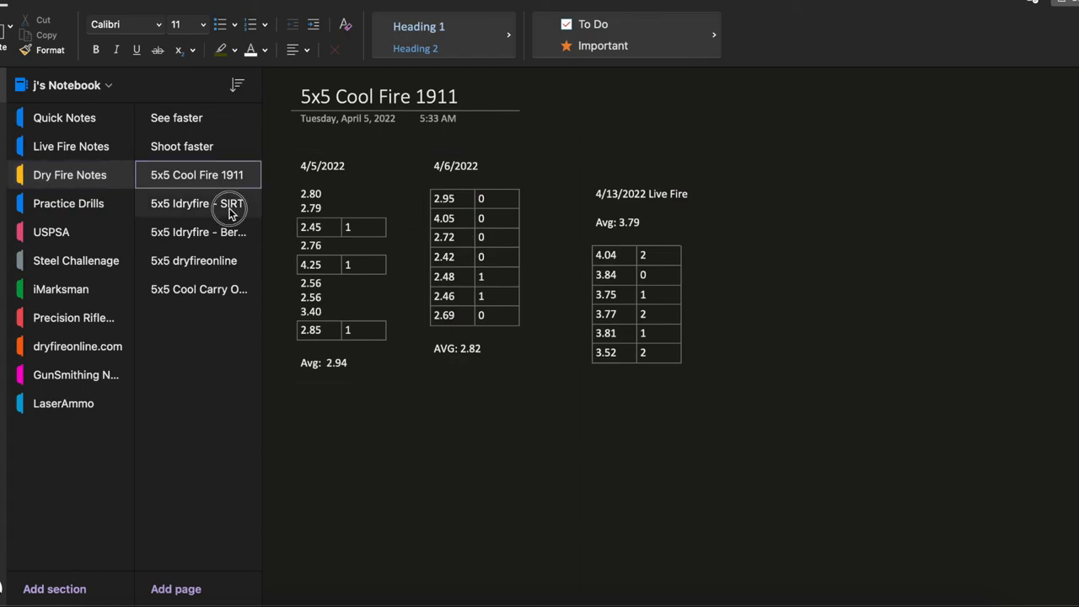
left_click(198, 203)
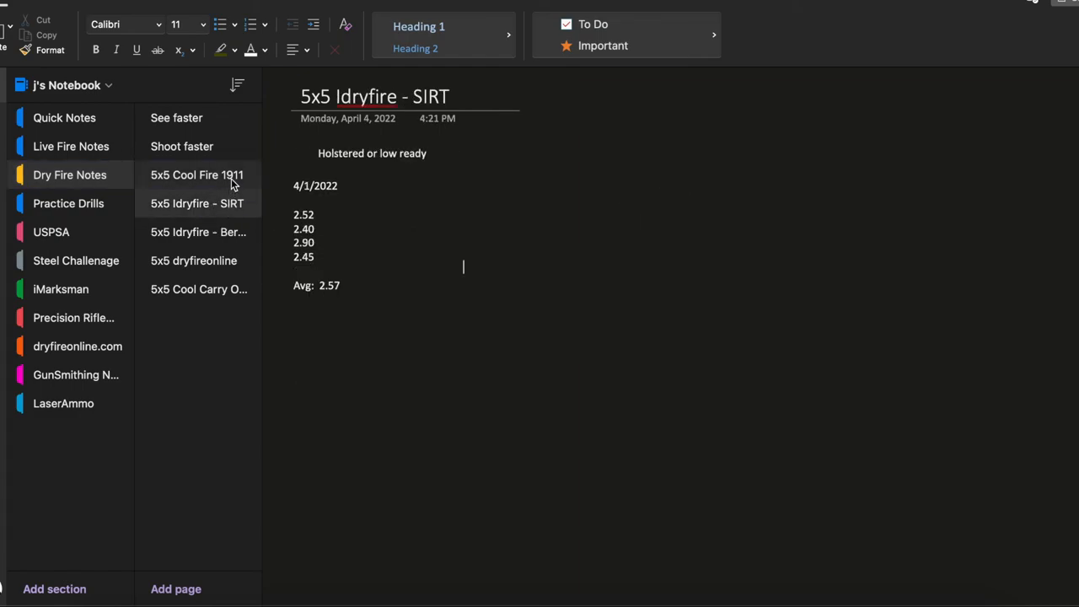
left_click(196, 174)
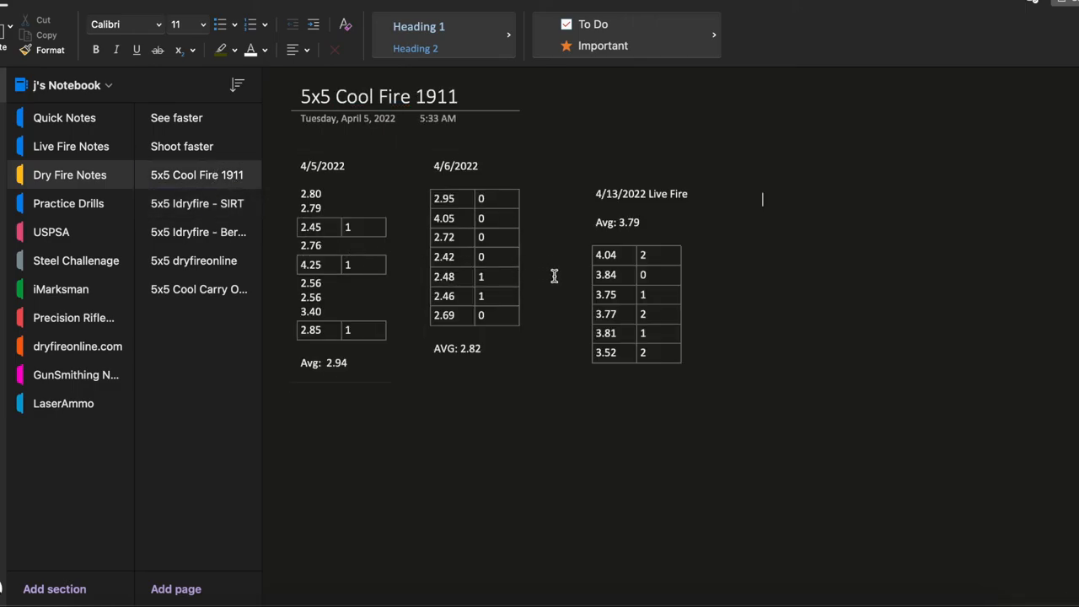